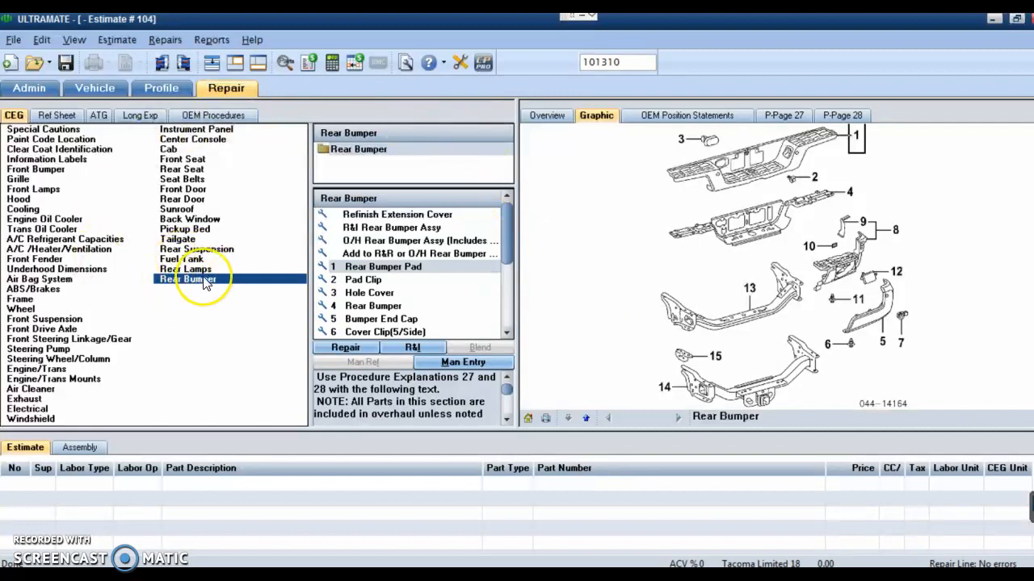
{"action": "mouse_move", "coordinate": [201, 283]}
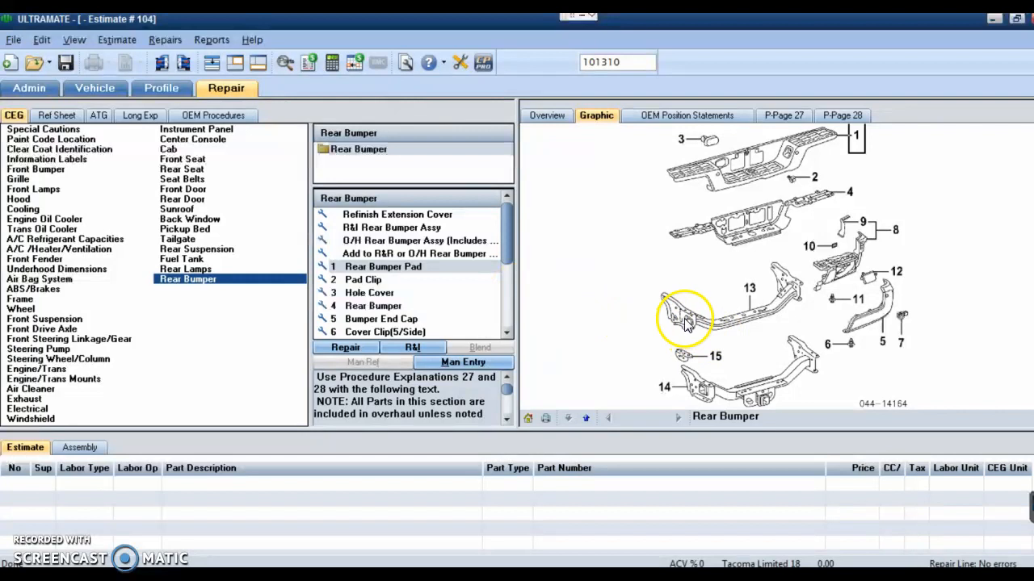
{"action": "mouse_move", "coordinate": [566, 266]}
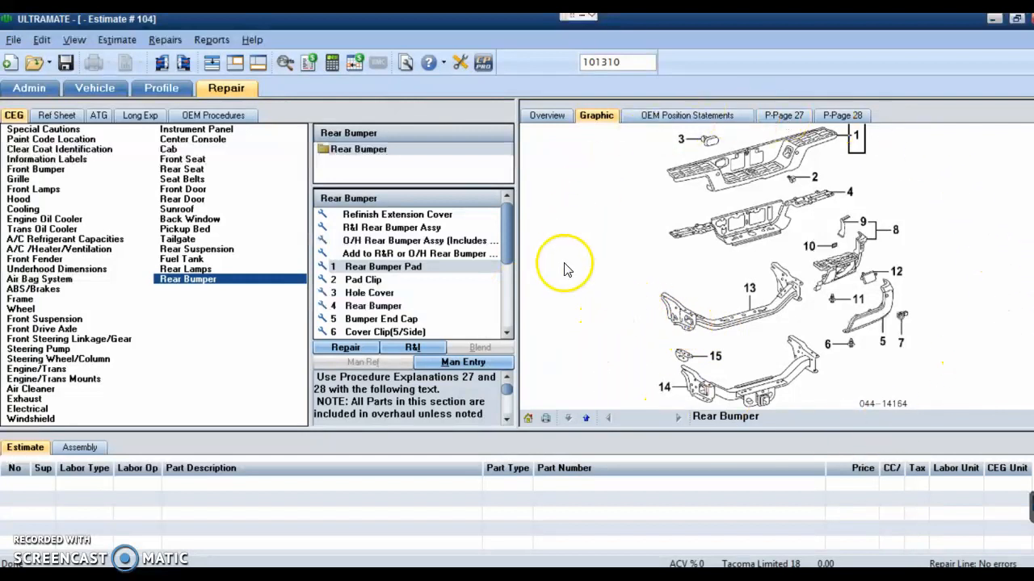
{"action": "mouse_move", "coordinate": [953, 340]}
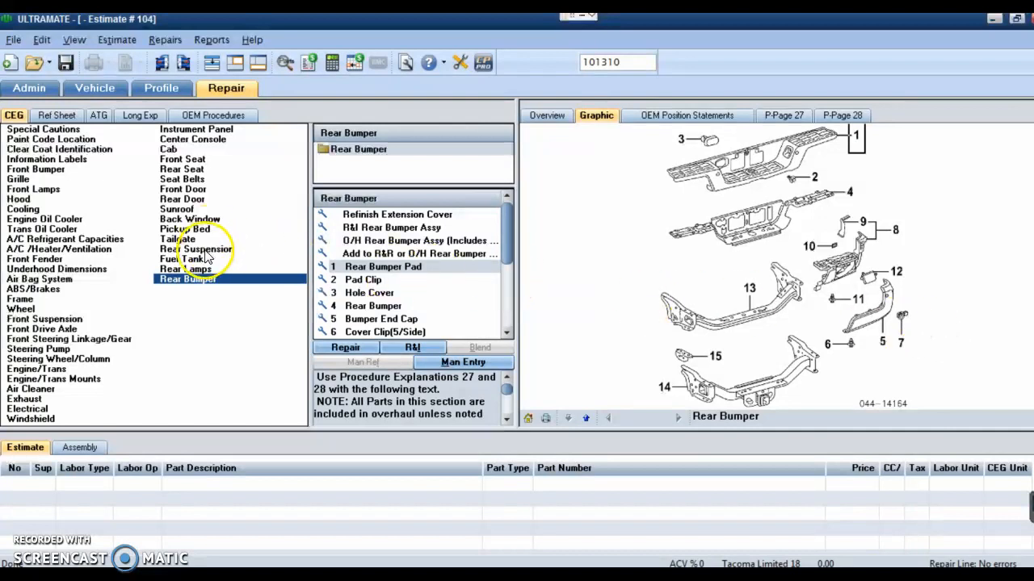
Step: Select the Rear Suspension group and pick Shock Absorber to locate it in the diagram
{"action": "left_click", "coordinate": [196, 249]}
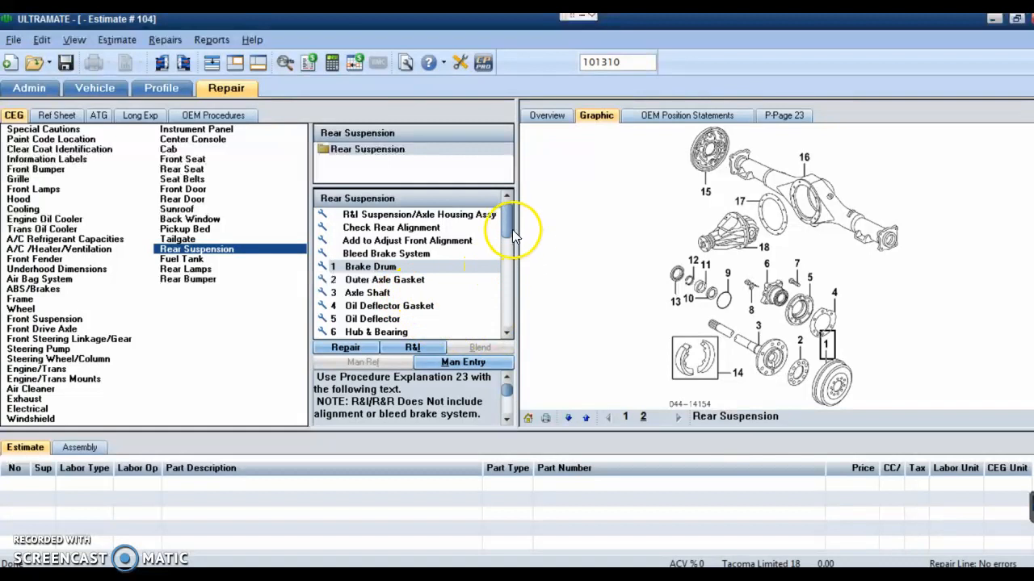
{"action": "scroll", "scroll_direction": "down", "scroll_amount": 3}
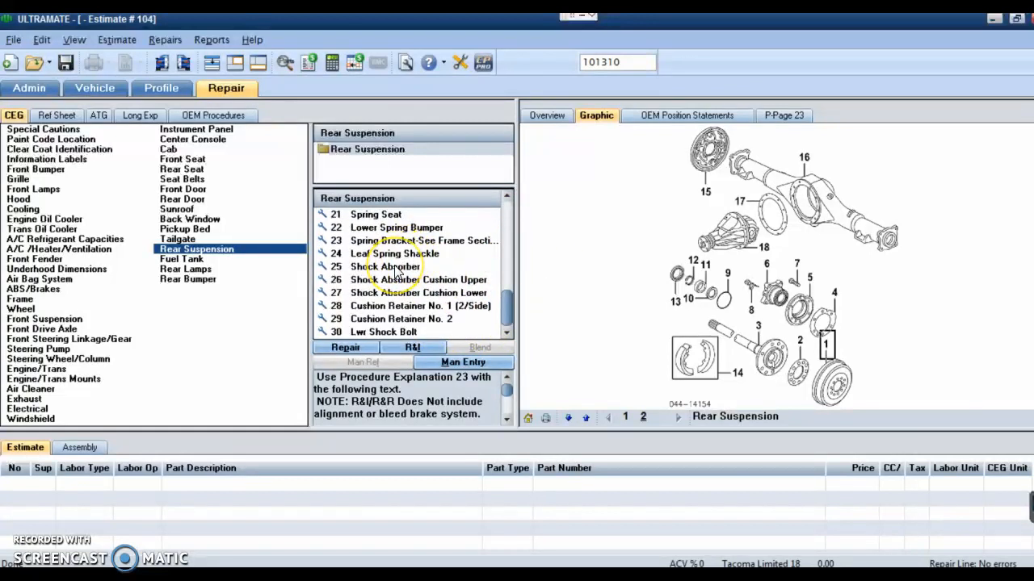
{"action": "left_click", "coordinate": [385, 266]}
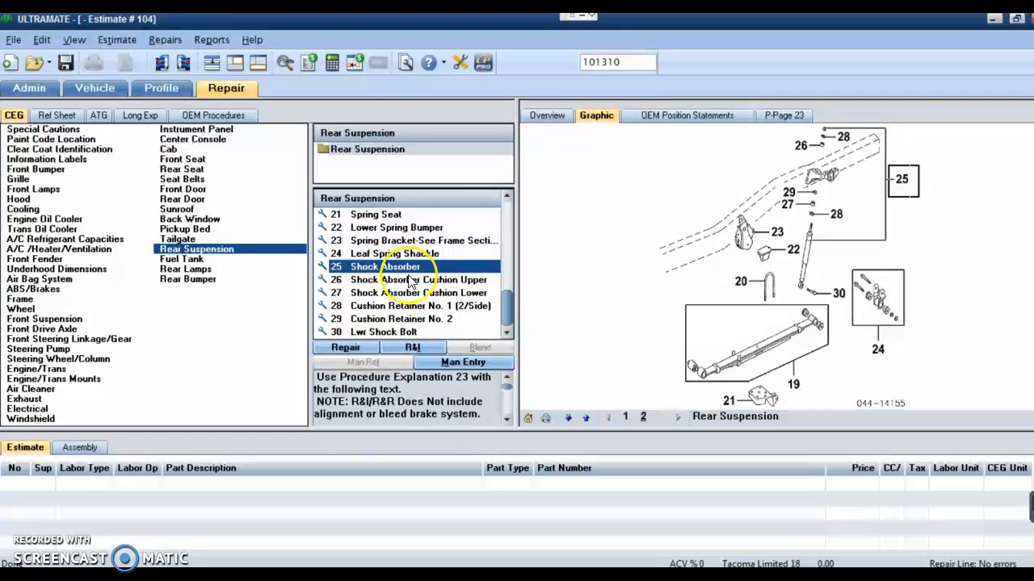
{"action": "mouse_move", "coordinate": [930, 260]}
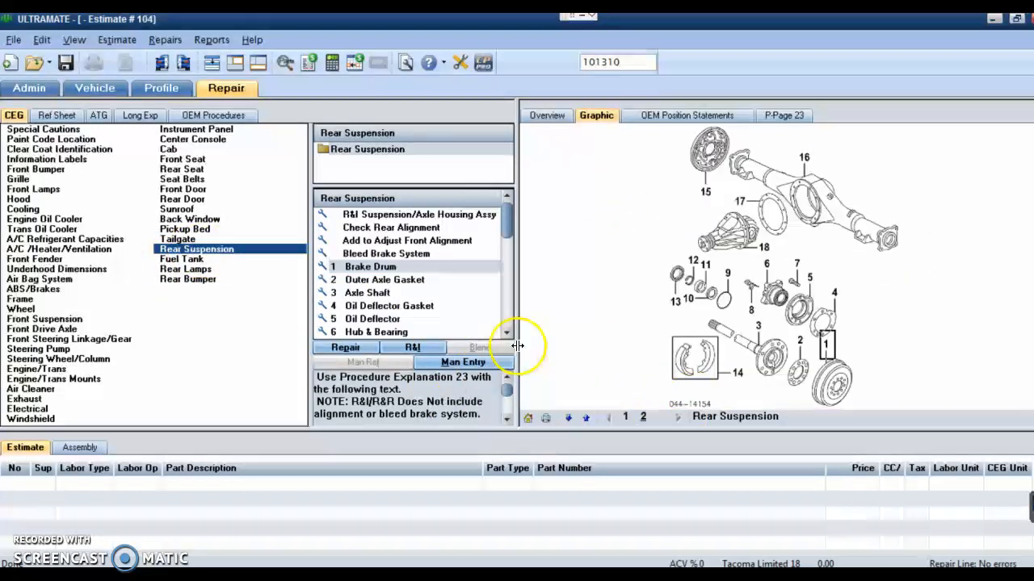
{"action": "mouse_move", "coordinate": [672, 241]}
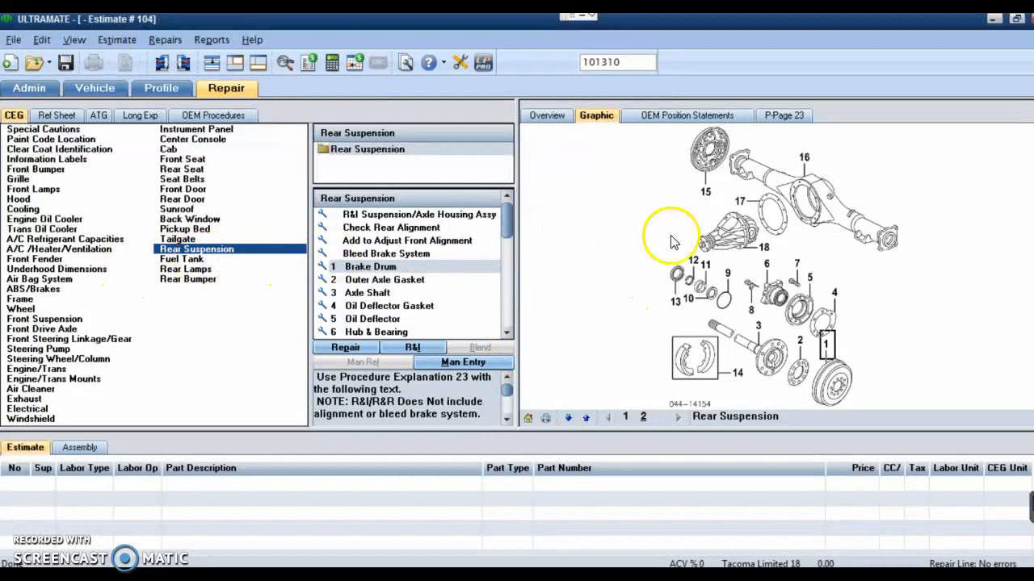
{"action": "mouse_move", "coordinate": [843, 264]}
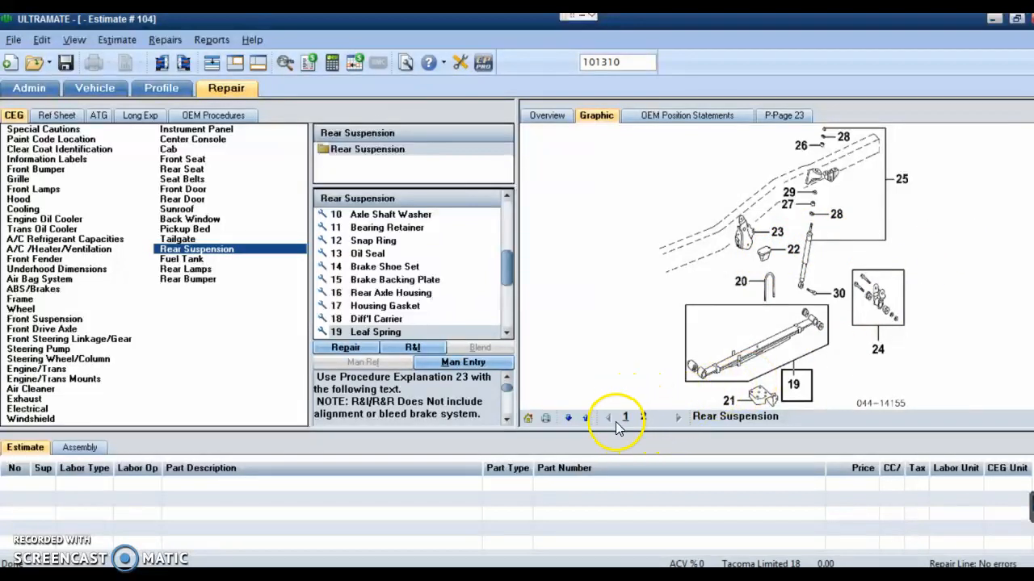
Step: Switch the Rear Suspension graphic to page 2
{"action": "left_click", "coordinate": [677, 417]}
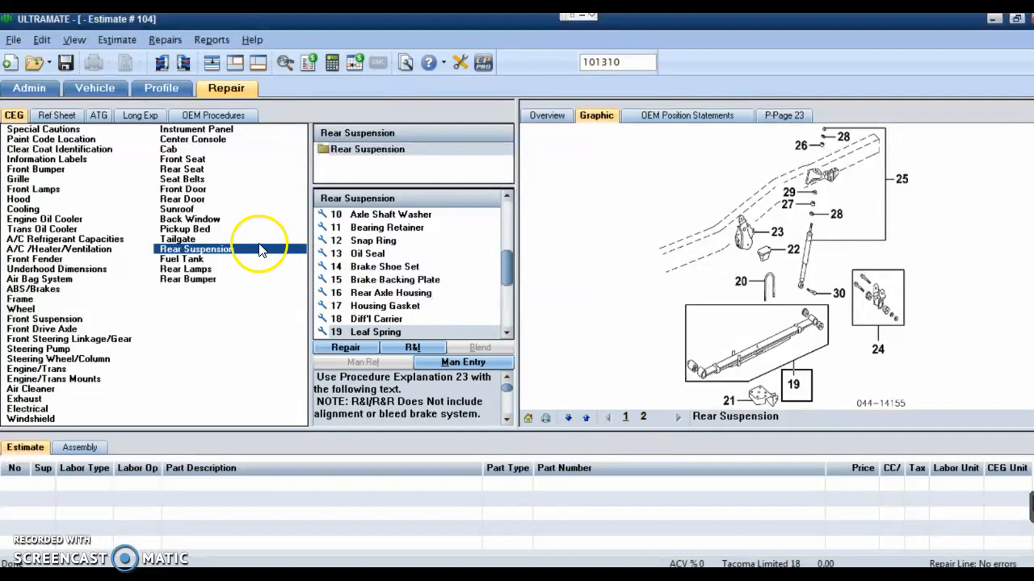
Step: Select Pickup Bed Sheet Metal parts, view diagram page 2, and scroll the parts list
{"action": "left_click", "coordinate": [184, 229]}
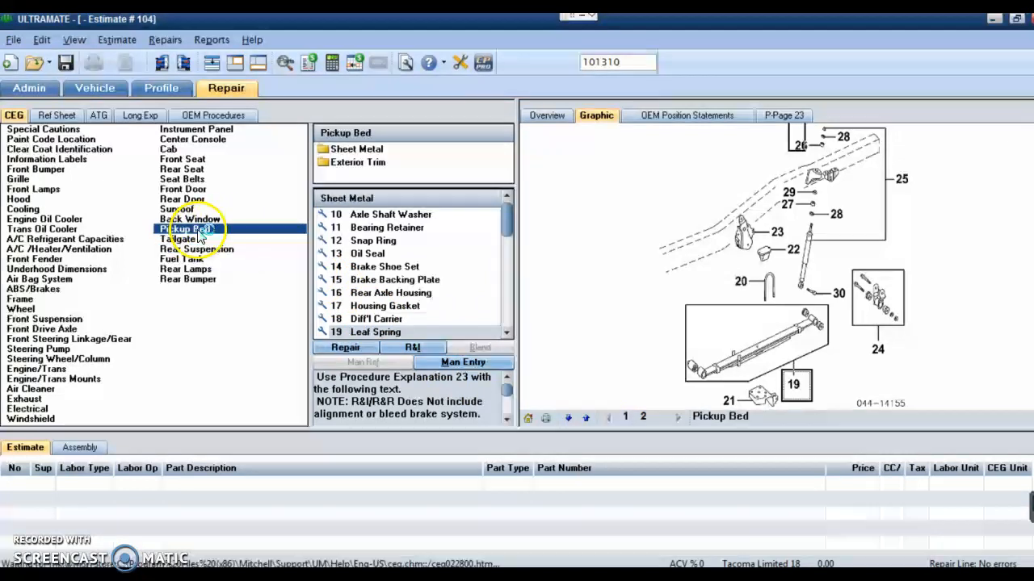
{"action": "left_click", "coordinate": [184, 228]}
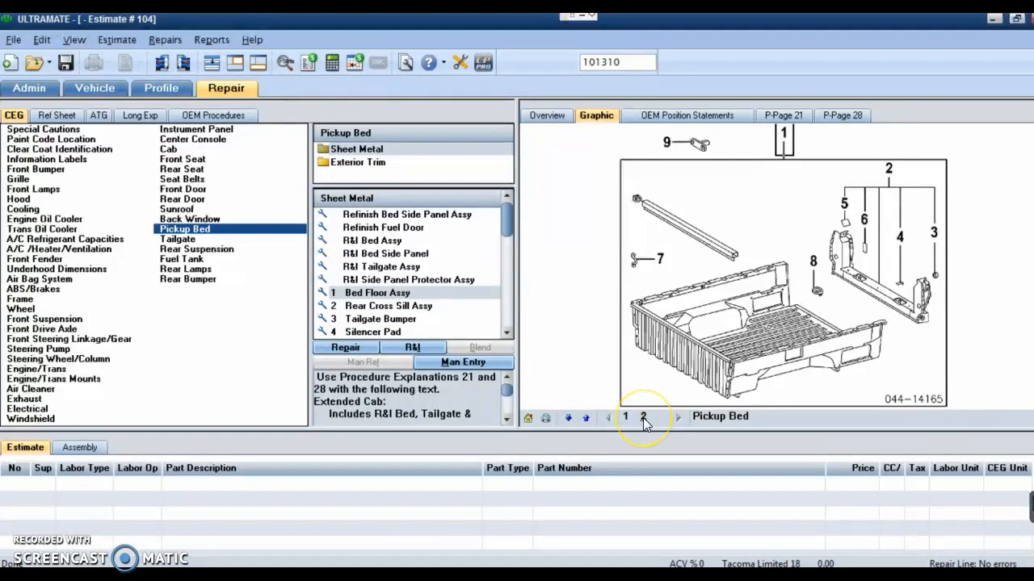
{"action": "left_click", "coordinate": [643, 417]}
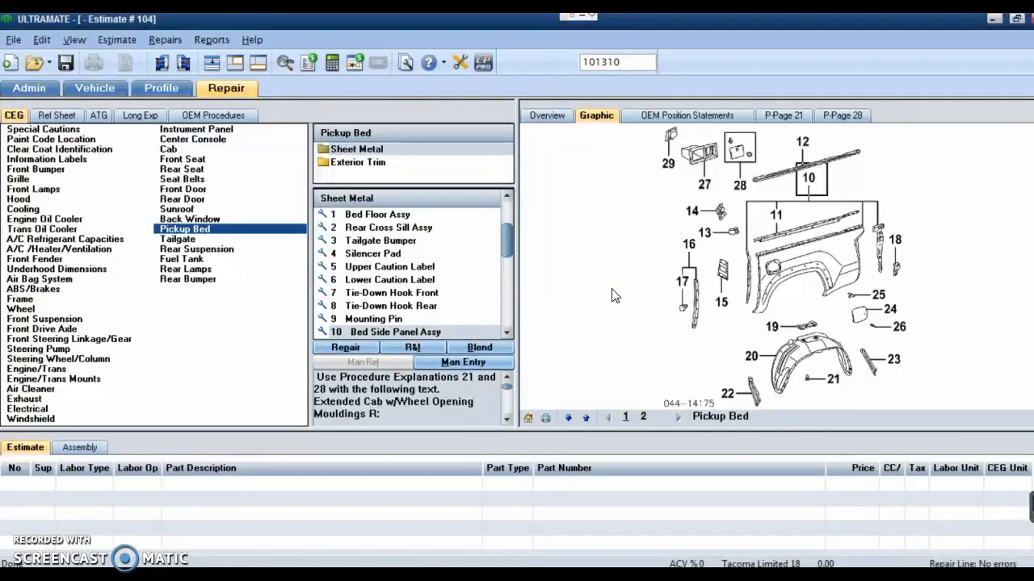
{"action": "scroll", "scroll_direction": "down", "scroll_amount": 3}
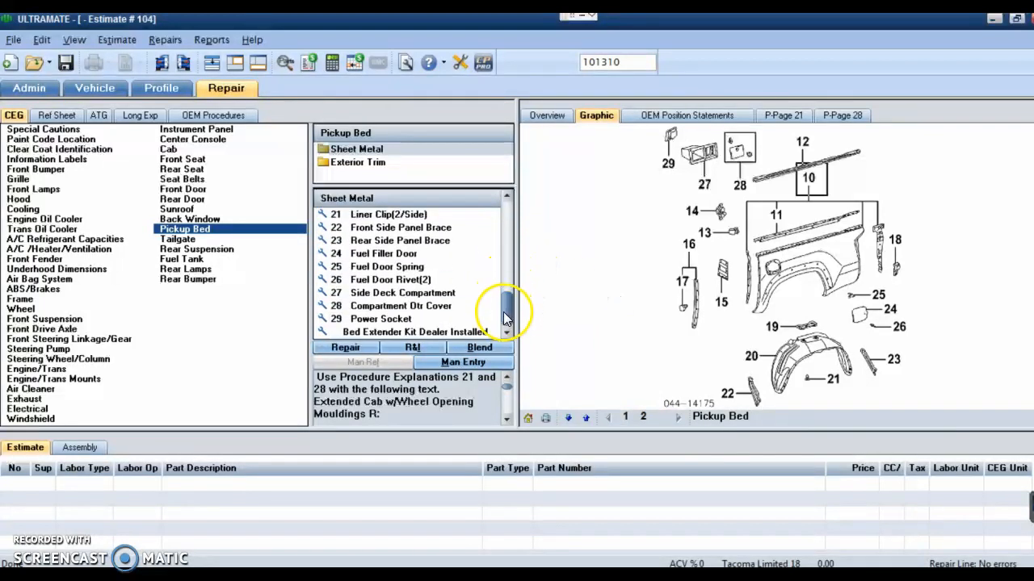